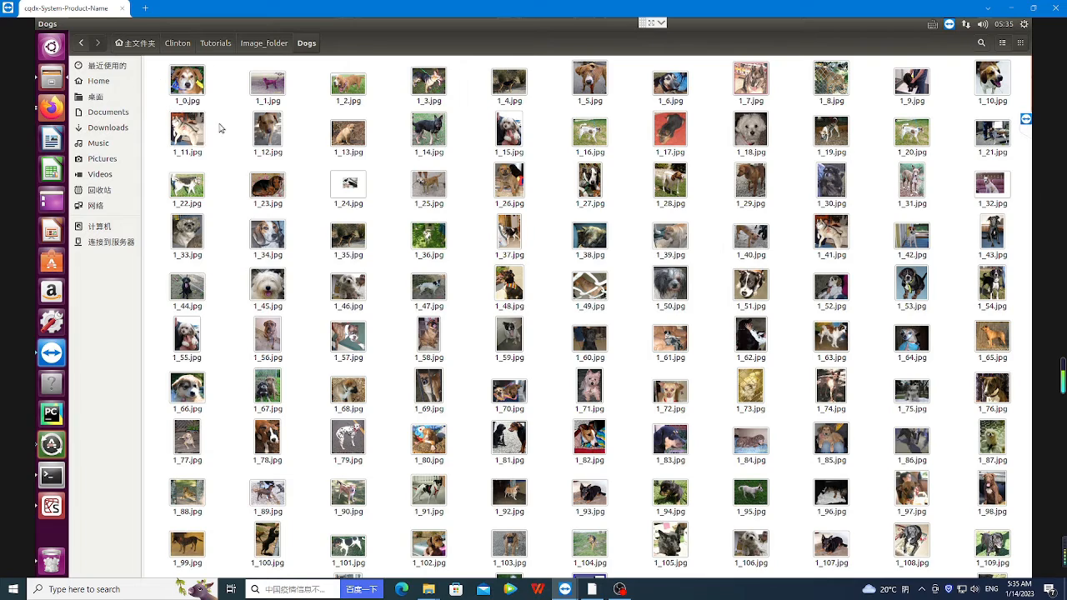
pyautogui.moveTo(385, 203)
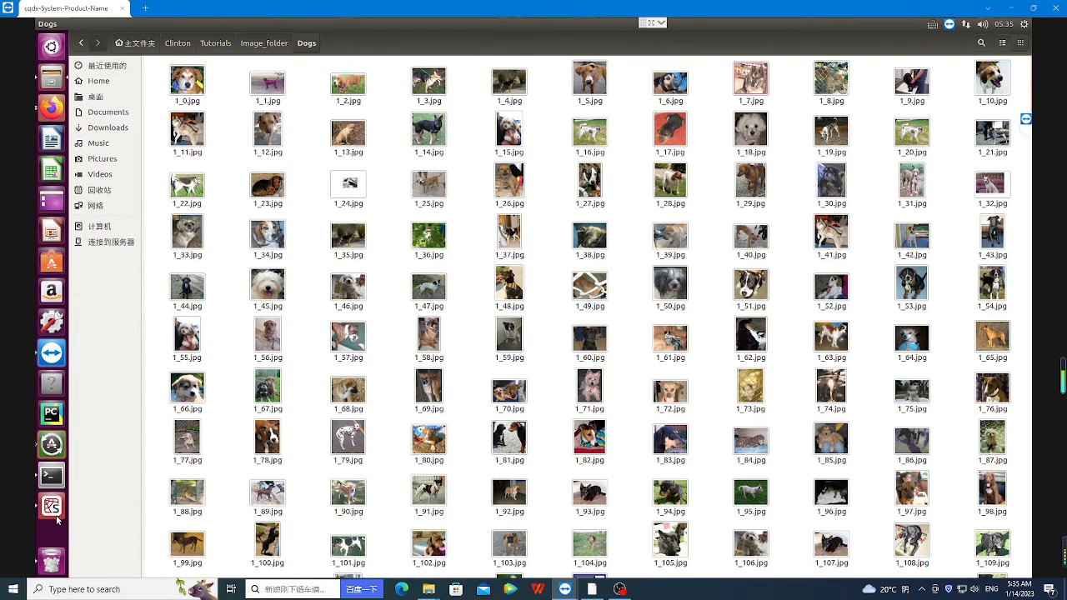
pyautogui.moveTo(52, 507)
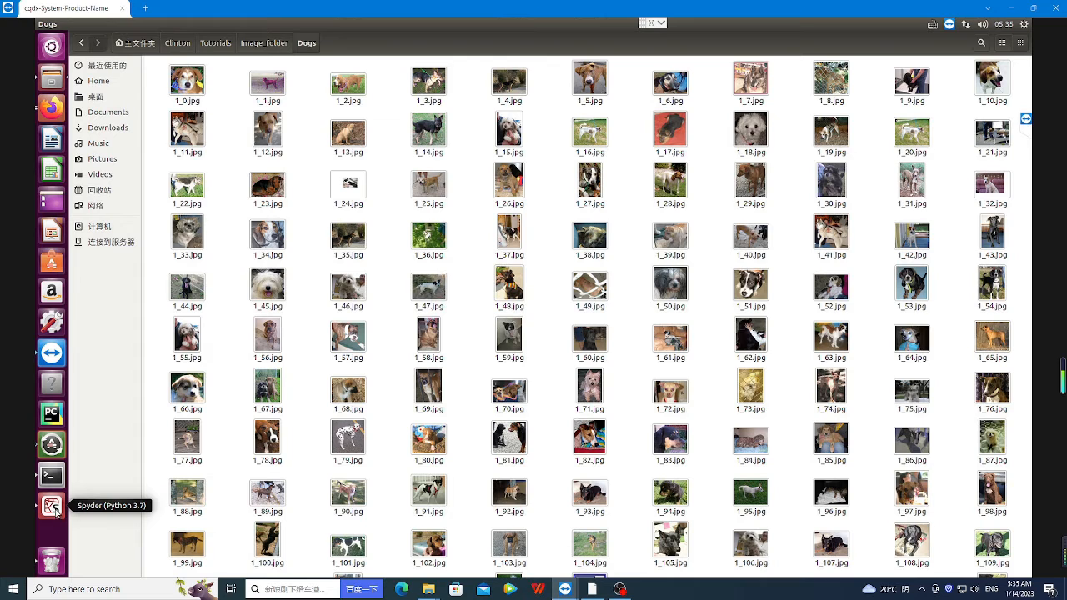
# Run the script's opening lines importing os and setting the Dogs folder path.
pyautogui.click(52, 507)
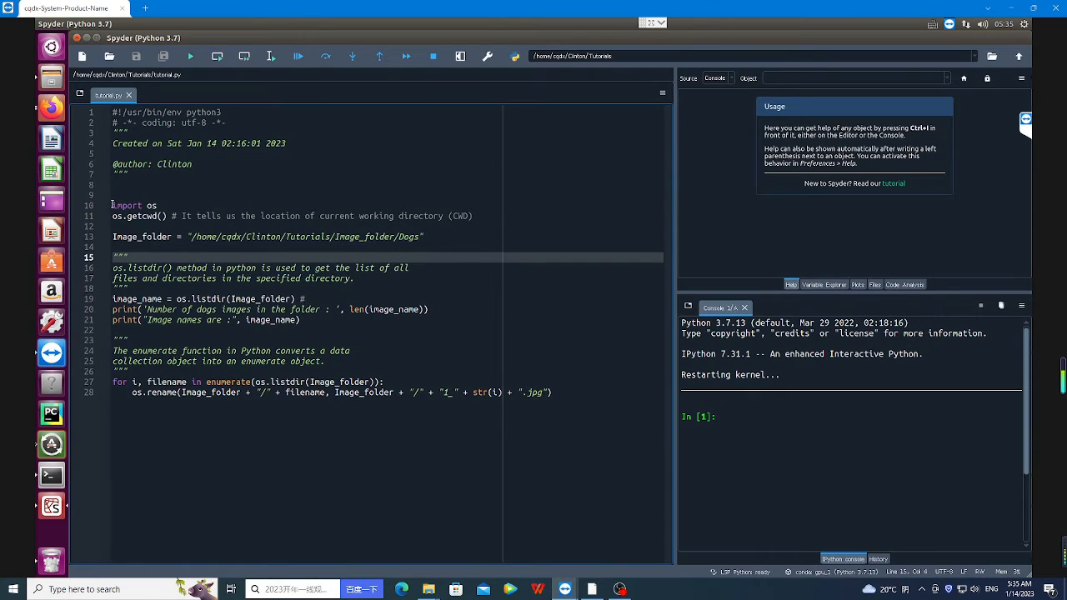
pyautogui.click(270, 57)
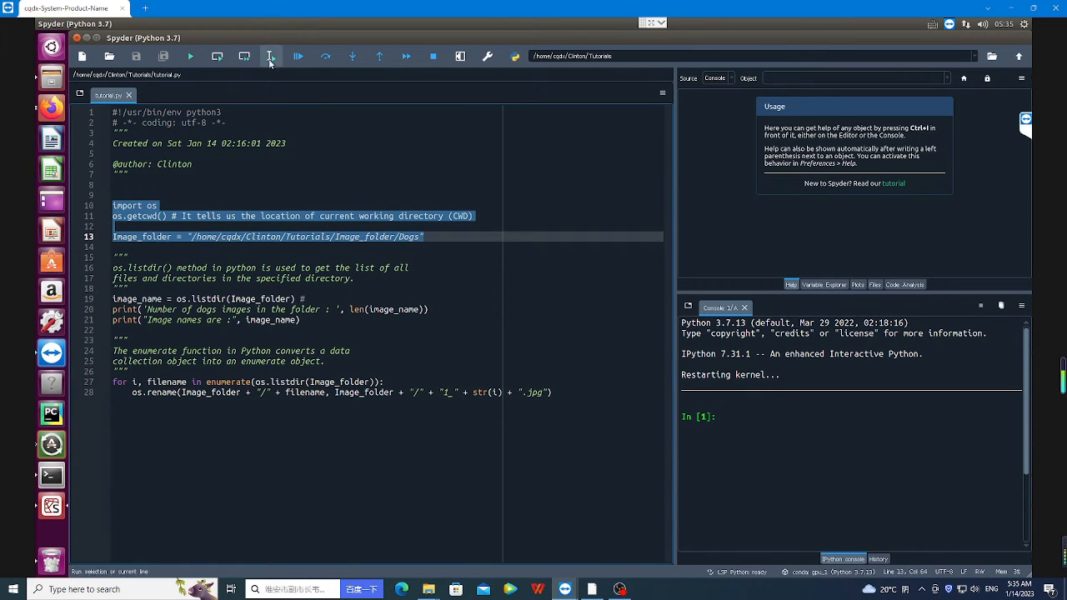
pyautogui.click(270, 56)
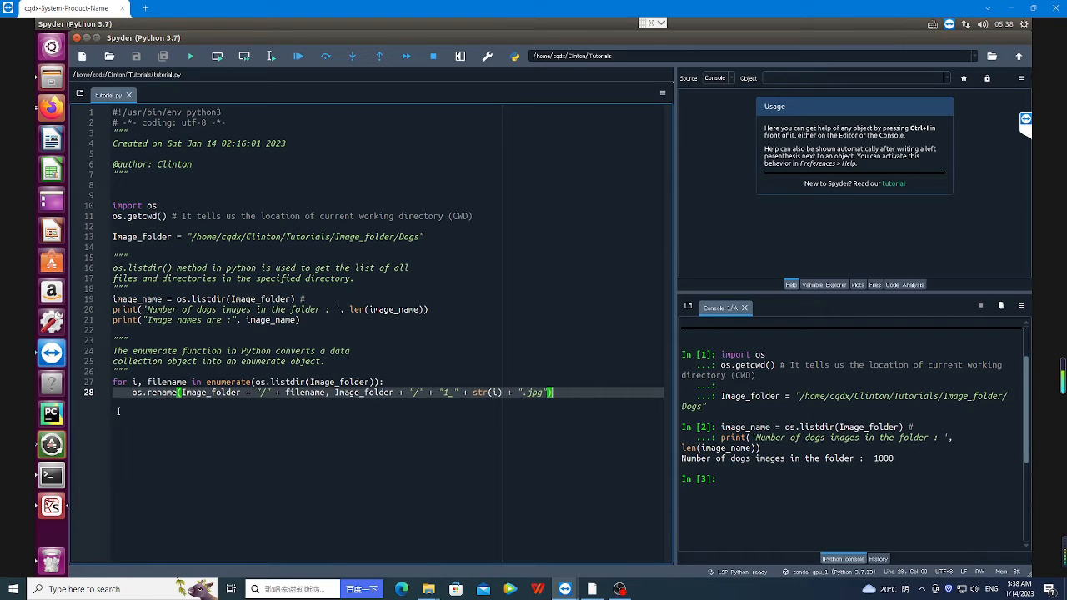
pyautogui.moveTo(157, 431)
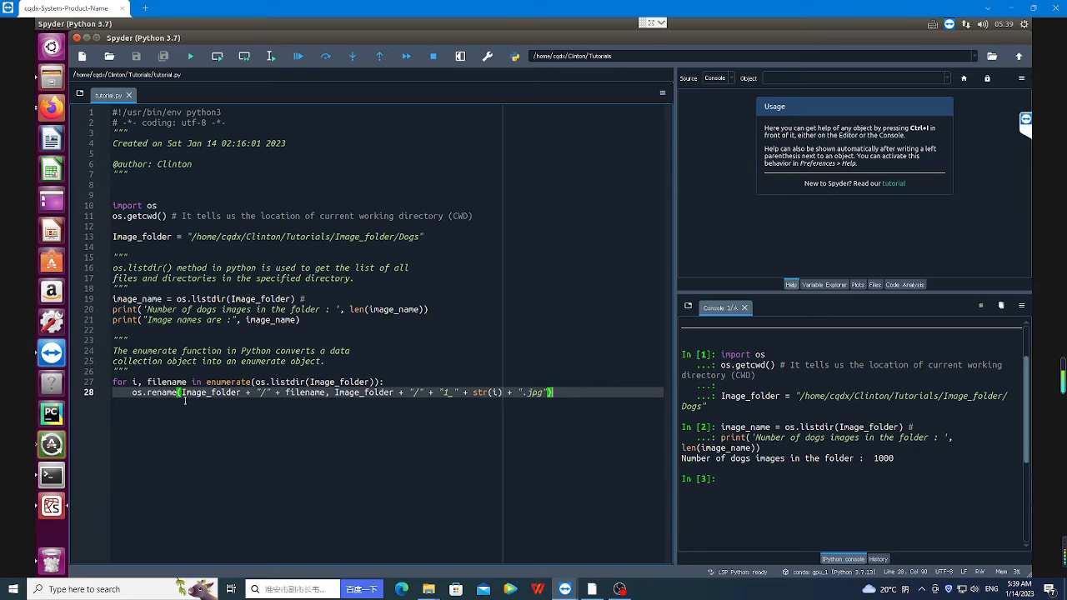
pyautogui.moveTo(290, 402)
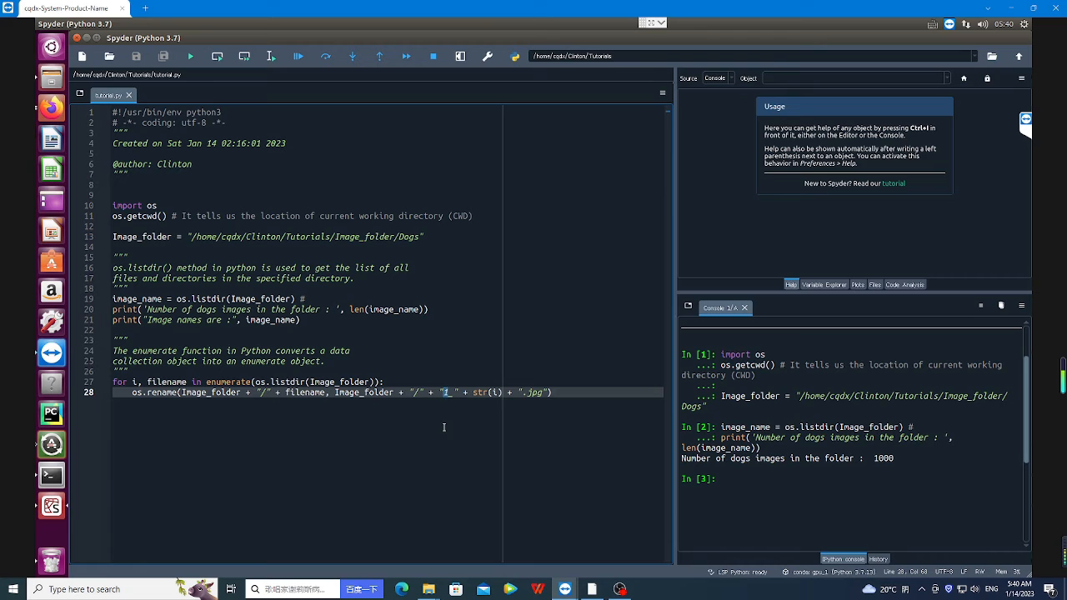
# Edit line 28 so each new name is "Dog_" + str(i) + ".jpg".
pyautogui.write('Dog_')
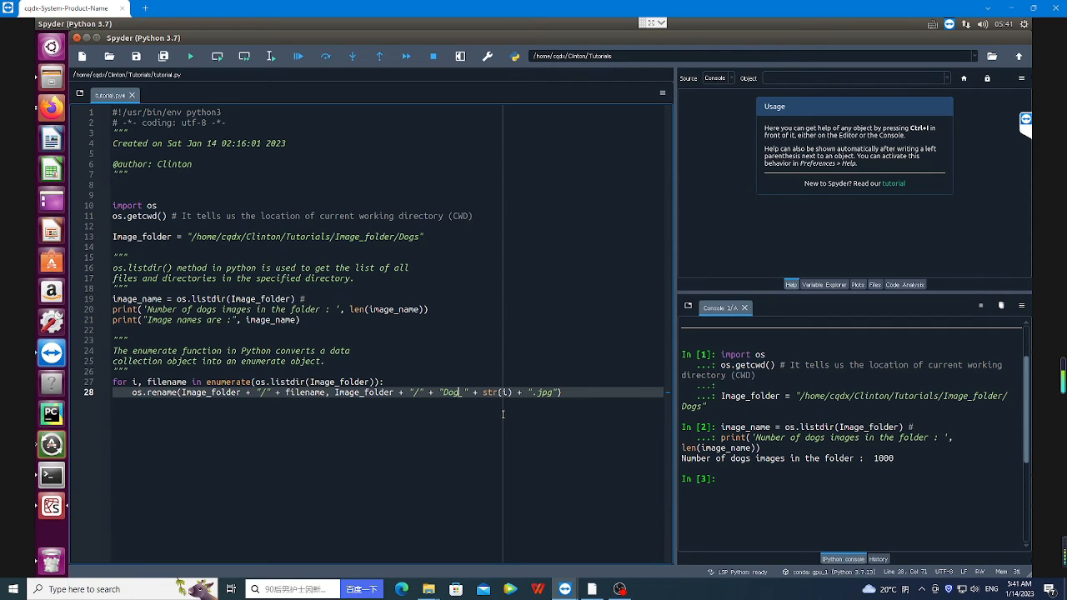
pyautogui.moveTo(513, 409)
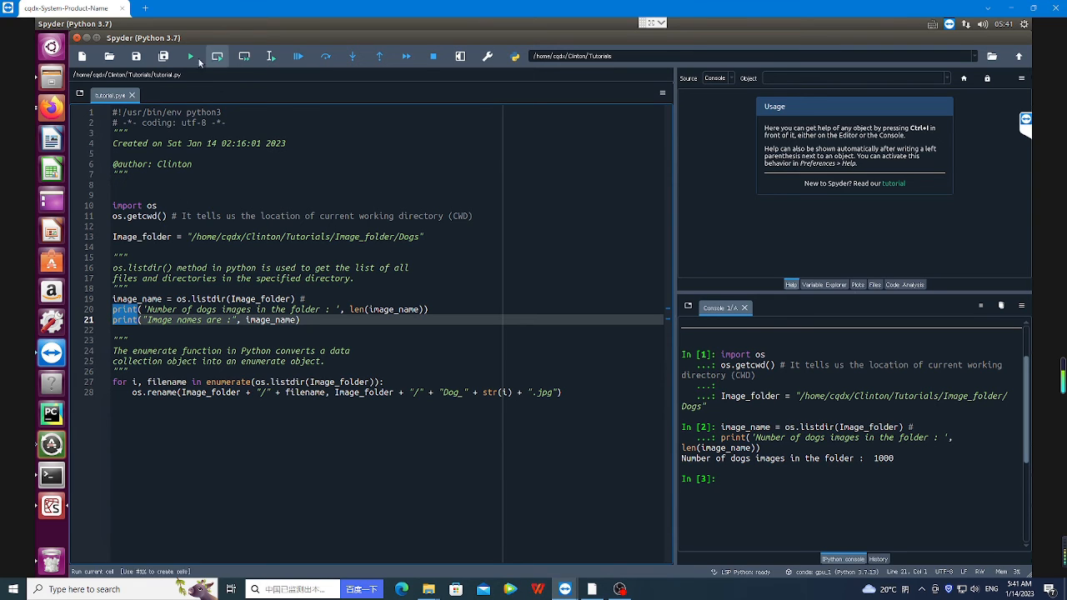
# Run the print lines so the console lists every image filename.
pyautogui.click(217, 57)
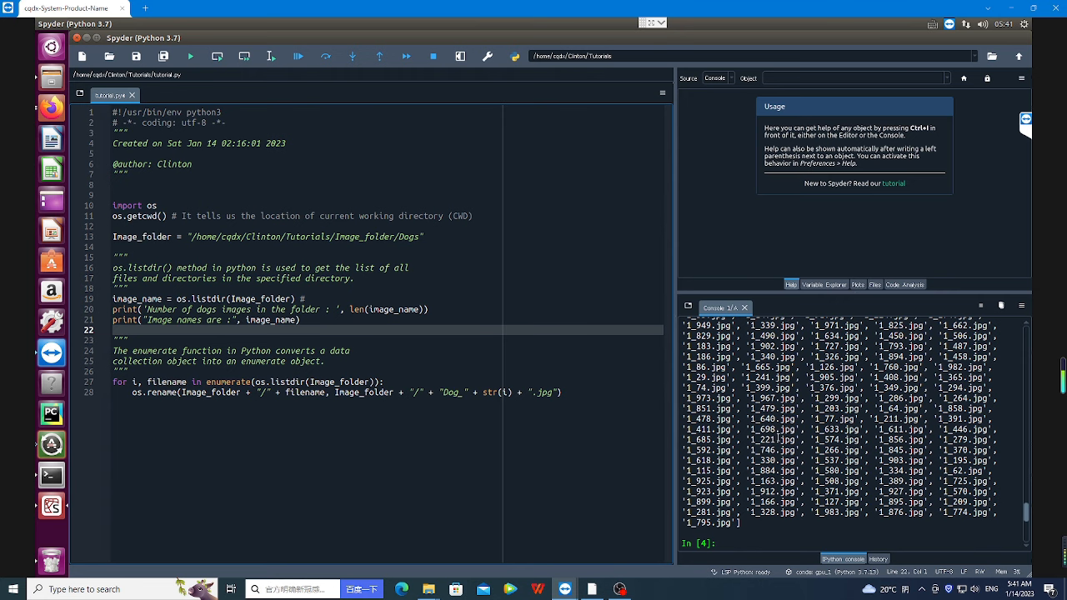
pyautogui.moveTo(777, 437)
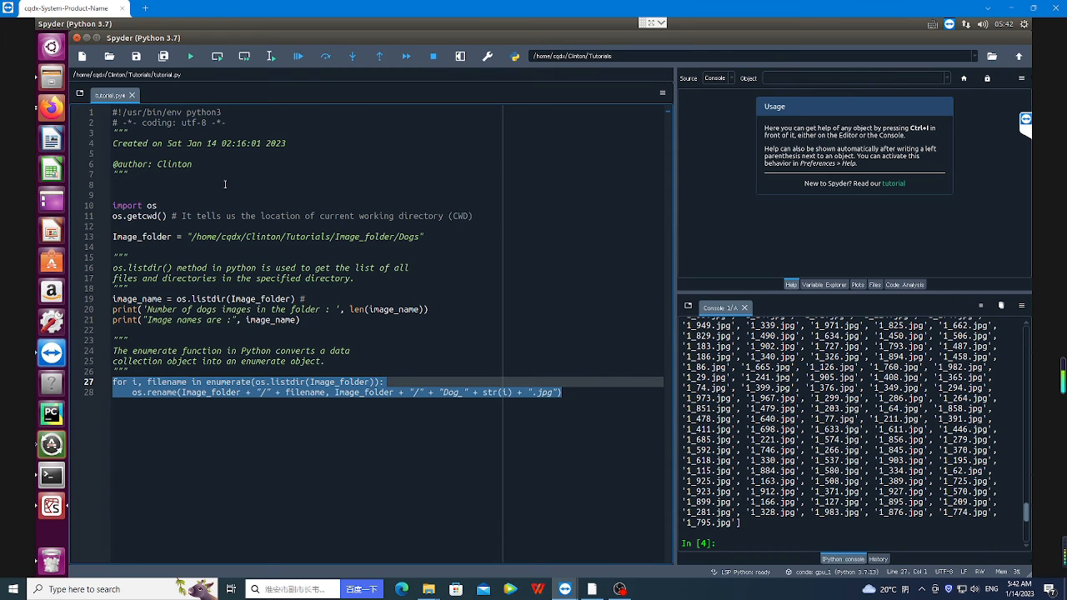
pyautogui.moveTo(216, 57)
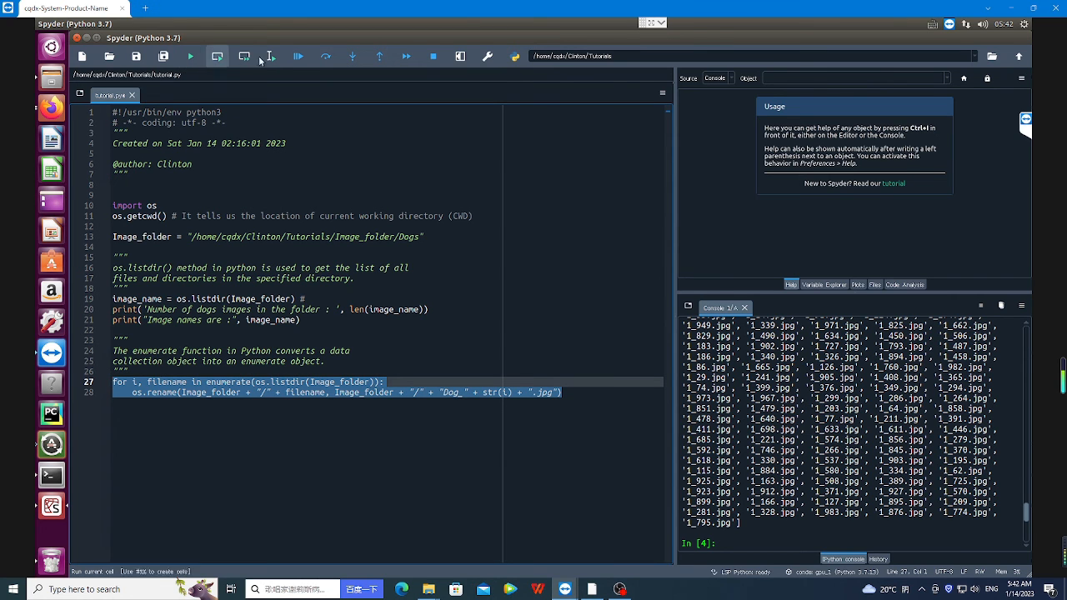